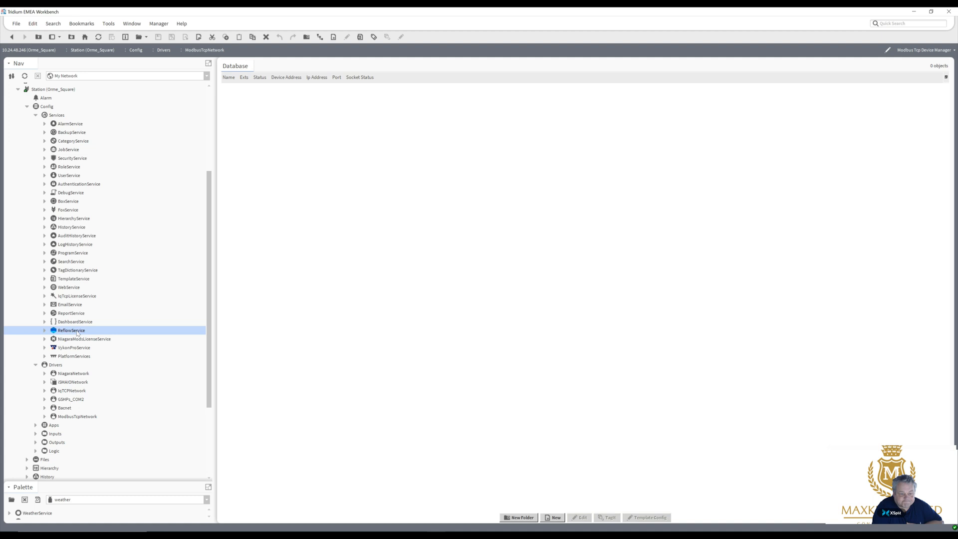
# Step: Show the ReflowService context menu with its Views submenu
pyautogui.rightClick(71, 330)
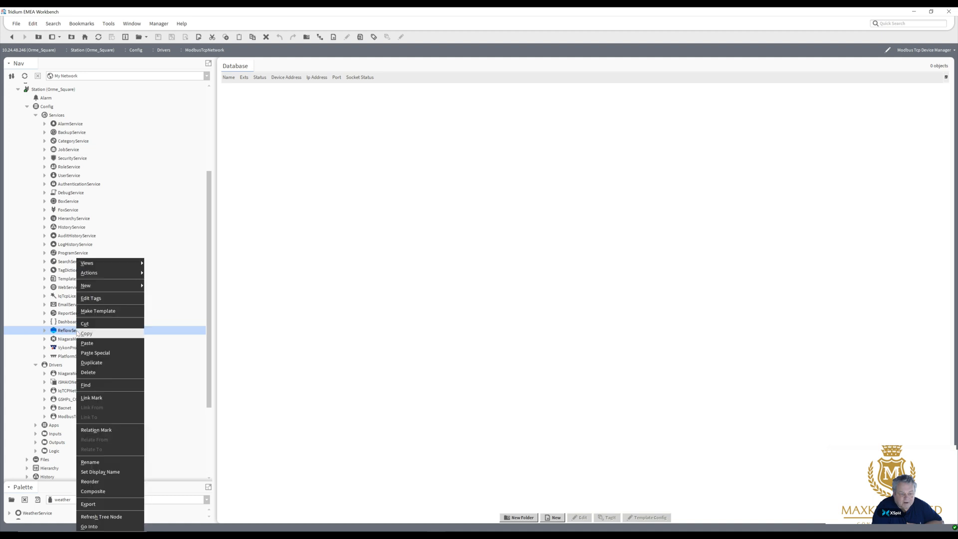
pyautogui.moveTo(85, 286)
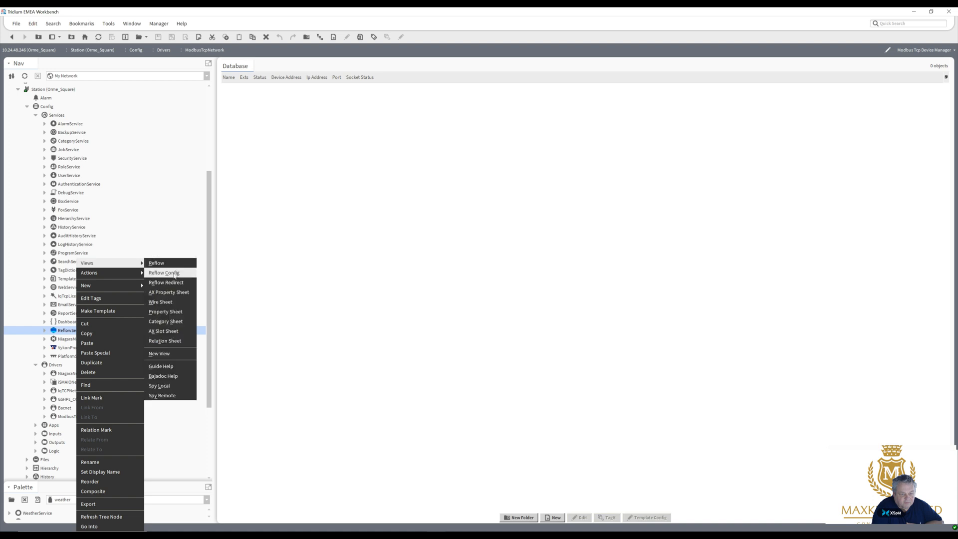
# Step: Switch the ReflowService to its Reflow Config view for the Orme Square dashboard
pyautogui.click(164, 273)
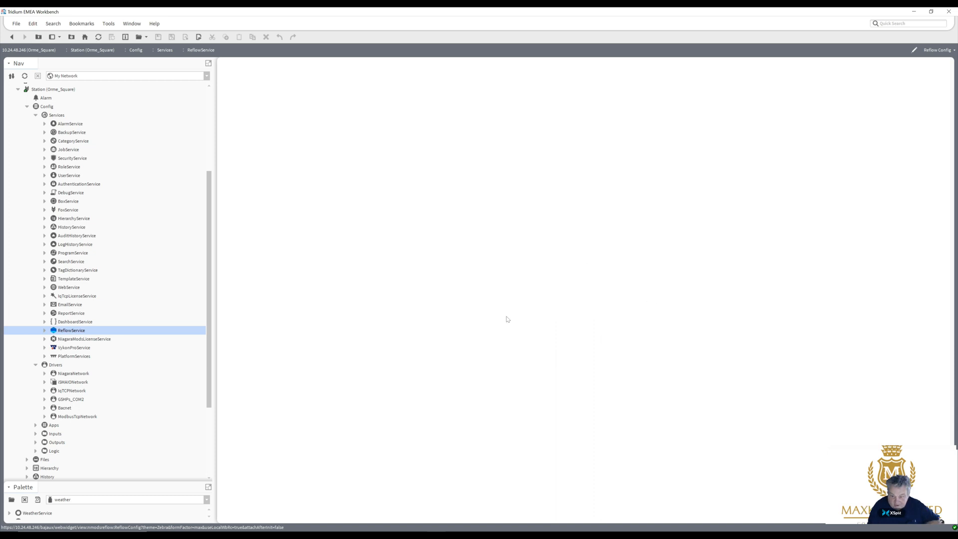
pyautogui.moveTo(522, 317)
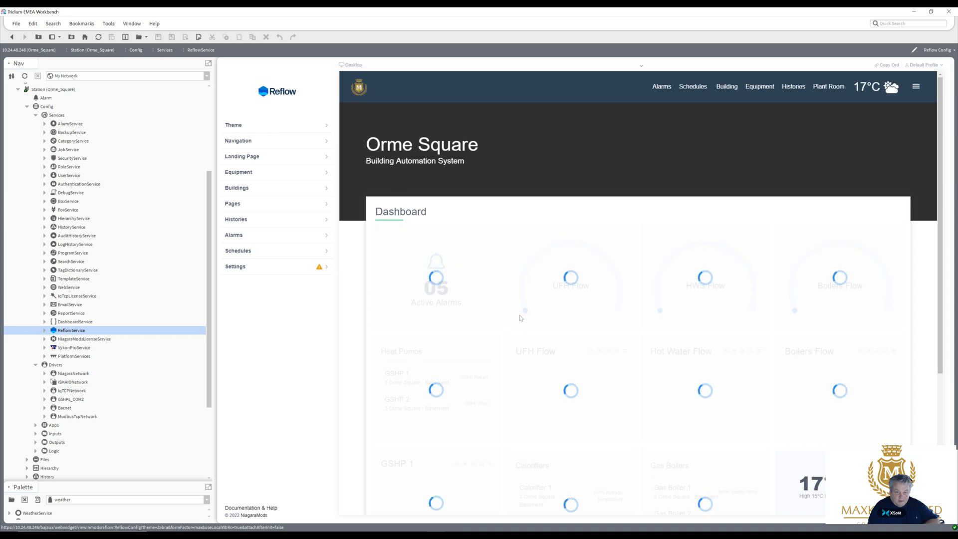
pyautogui.moveTo(519, 316)
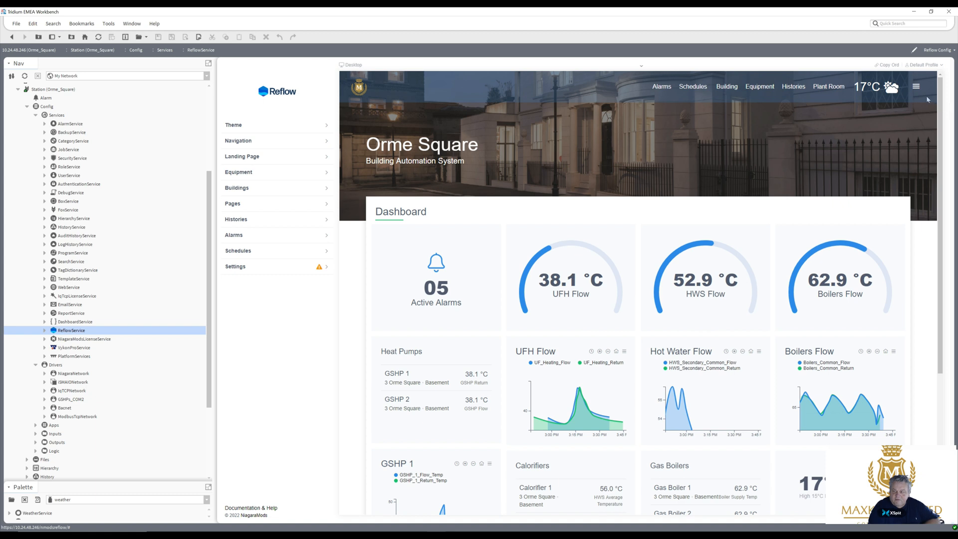
pyautogui.moveTo(897, 83)
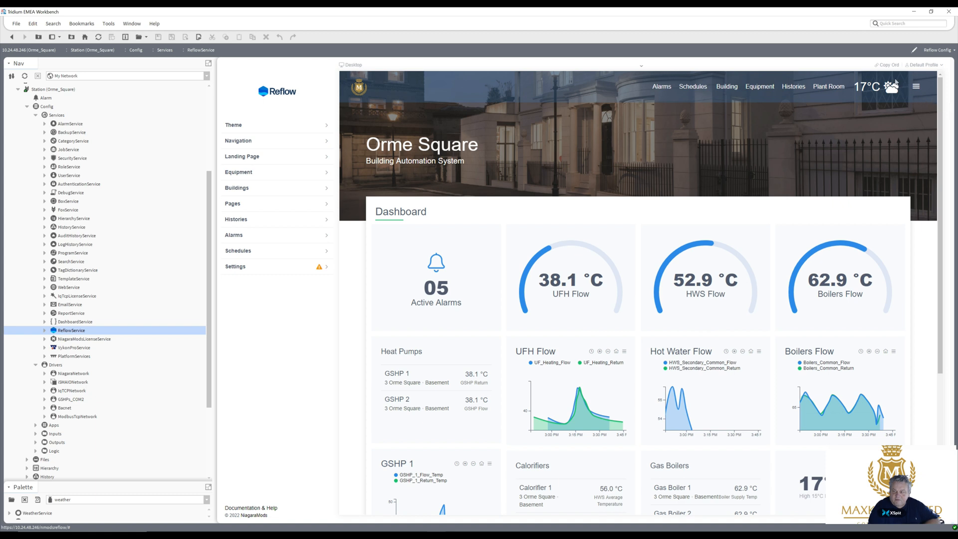
pyautogui.moveTo(908, 86)
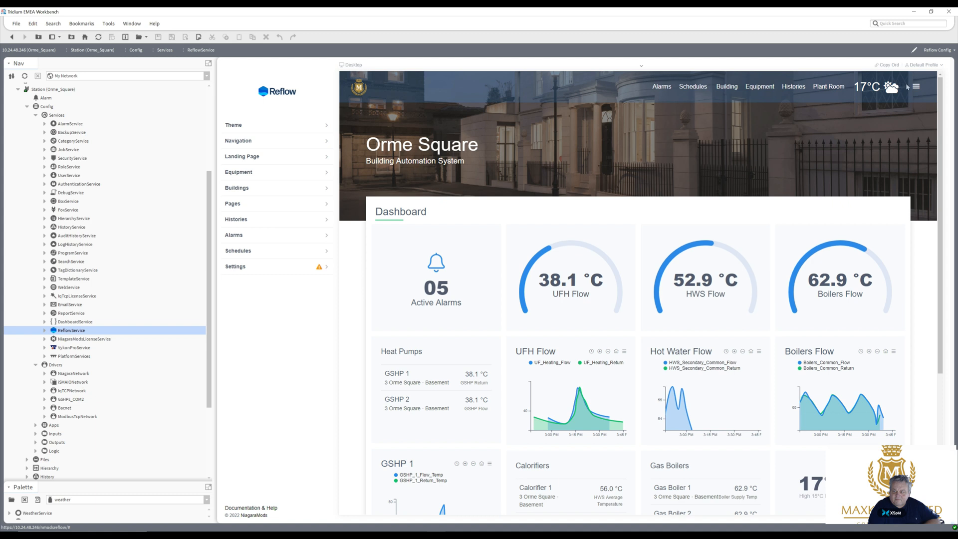
pyautogui.moveTo(916, 87)
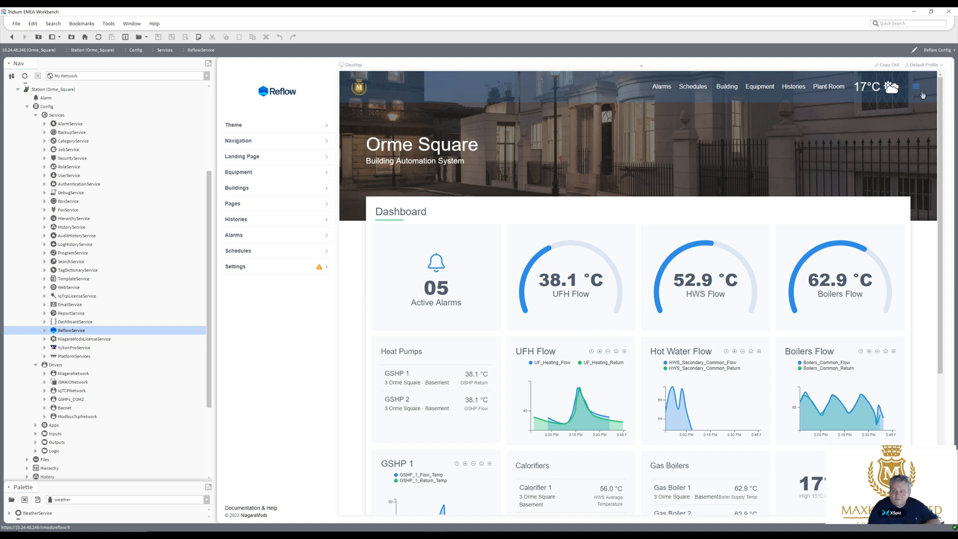
# Step: Show the dashboard page list, then load the IqTCPNetwork device manager listing the IQ3 controller
pyautogui.click(916, 86)
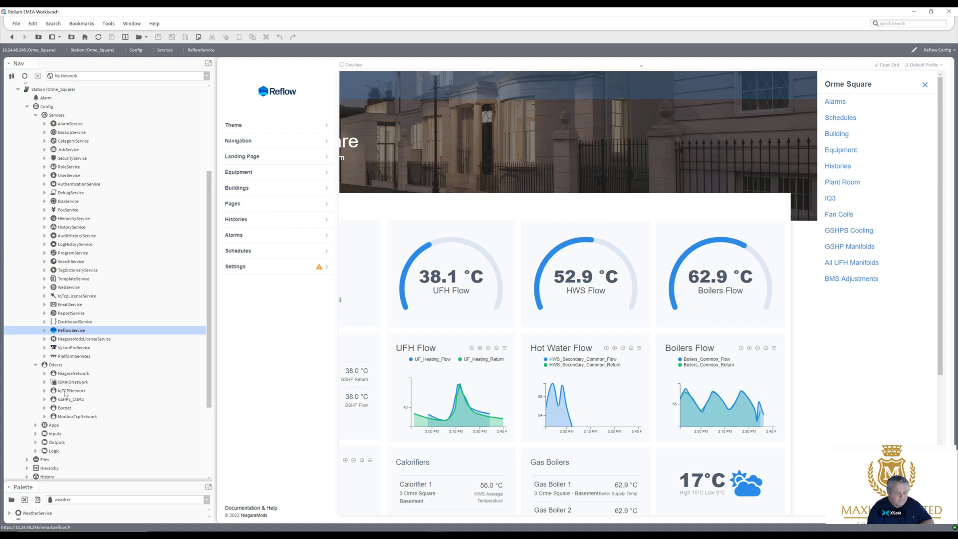
pyautogui.click(71, 390)
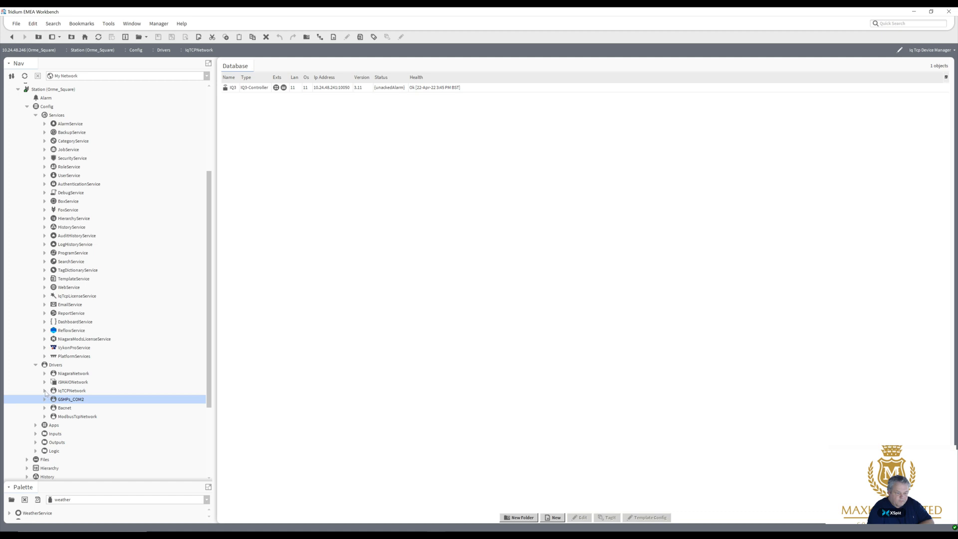
# Step: Expand IqTCPNetwork and IQ3 and load the IQ3 Points manager with its 268 points
pyautogui.click(44, 390)
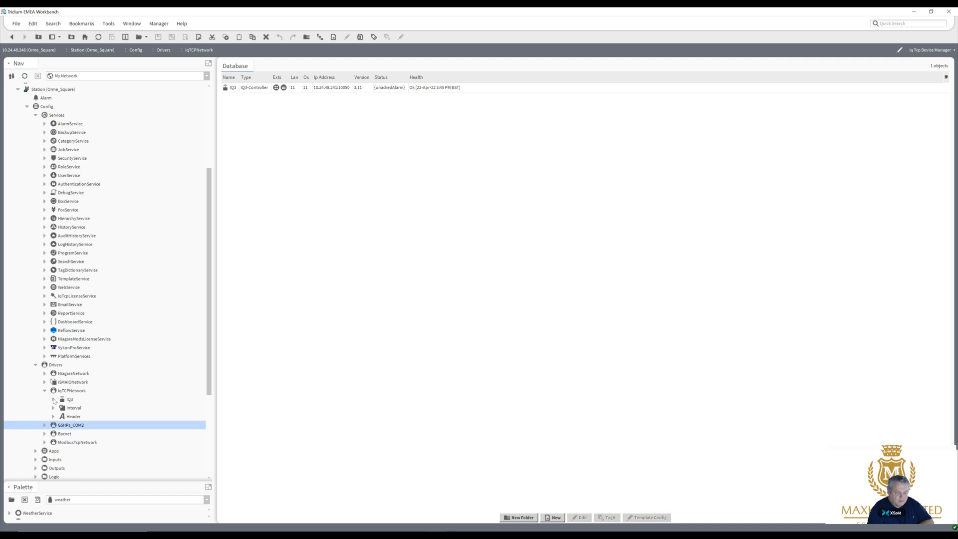
pyautogui.click(53, 399)
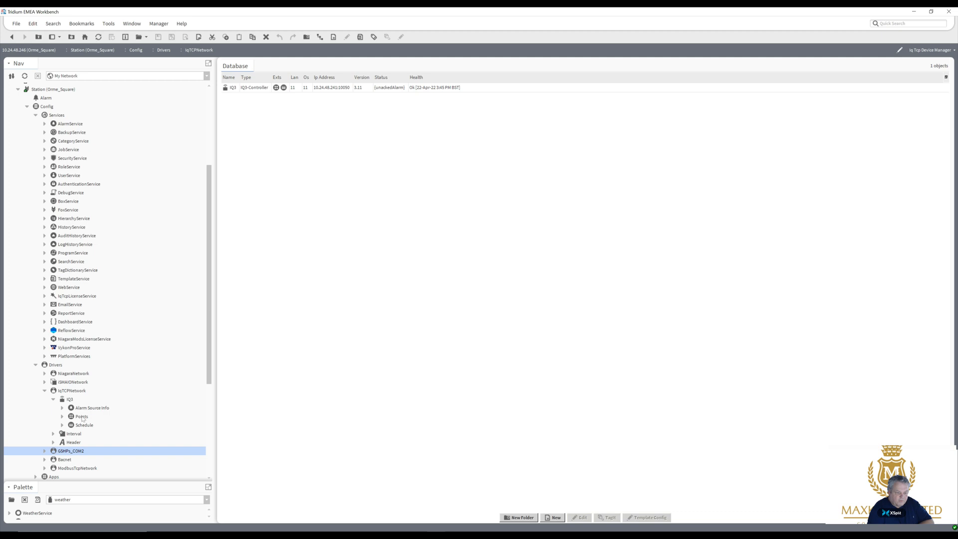
pyautogui.click(80, 416)
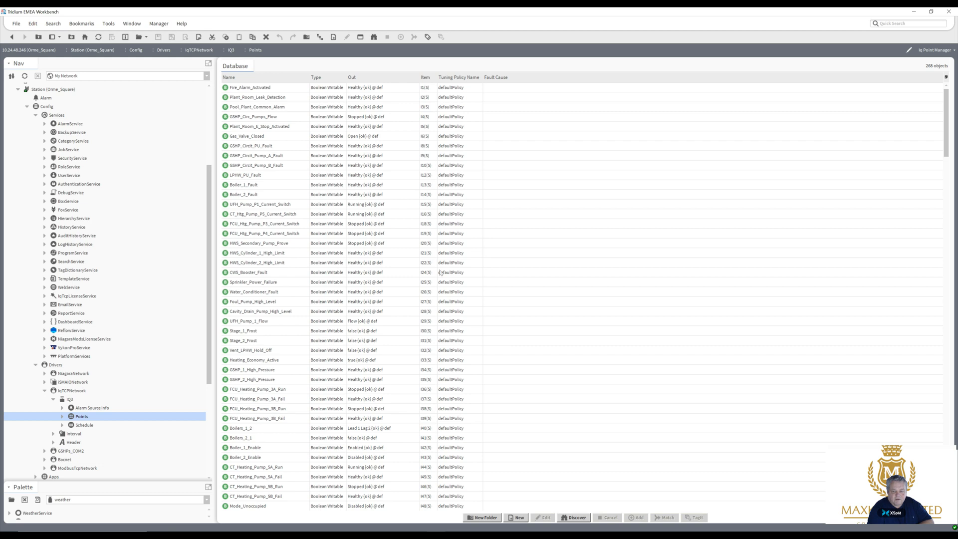
pyautogui.moveTo(442, 306)
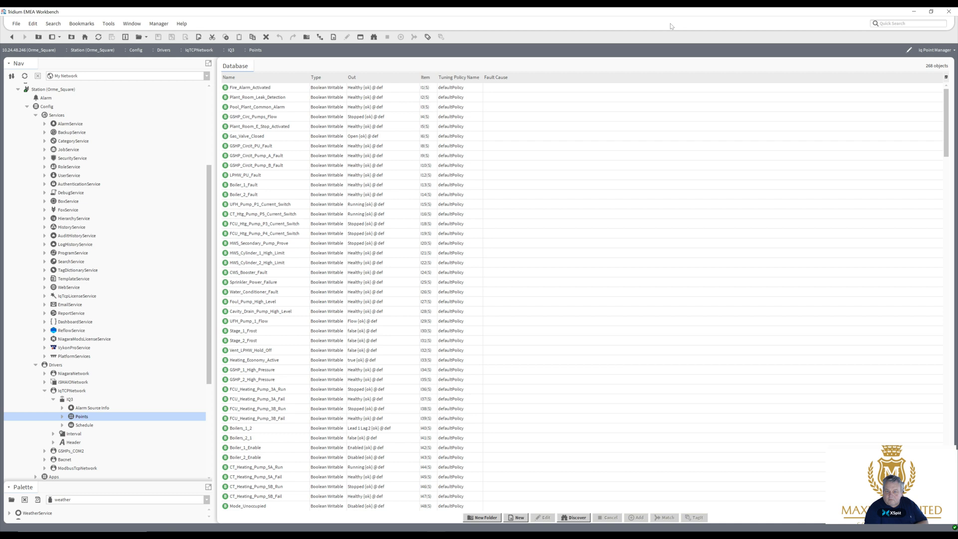
pyautogui.moveTo(888, 94)
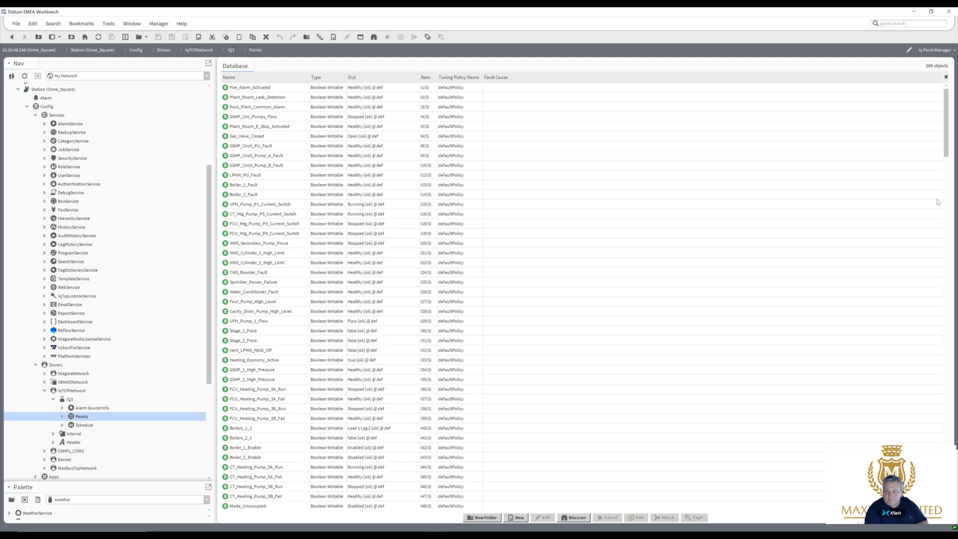
pyautogui.moveTo(945, 204)
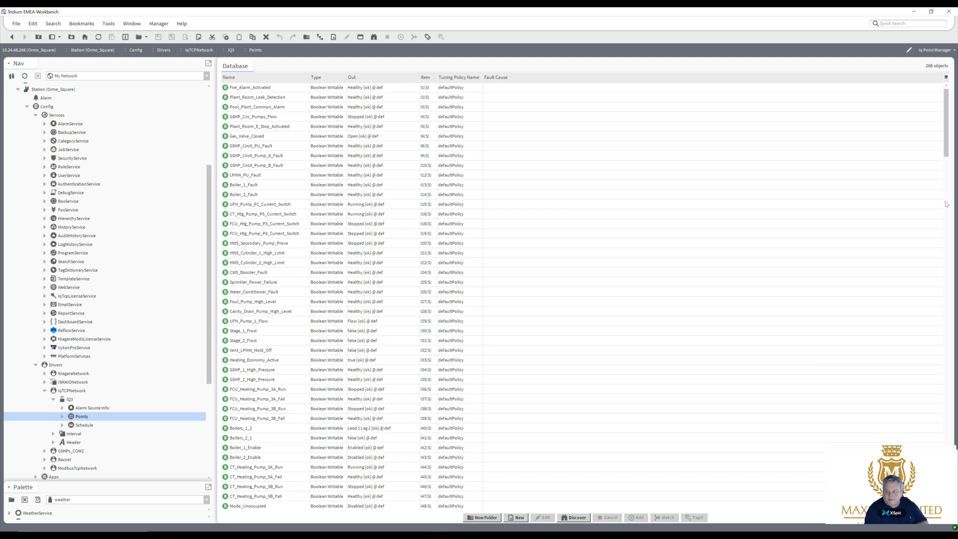
pyautogui.scroll(-3)
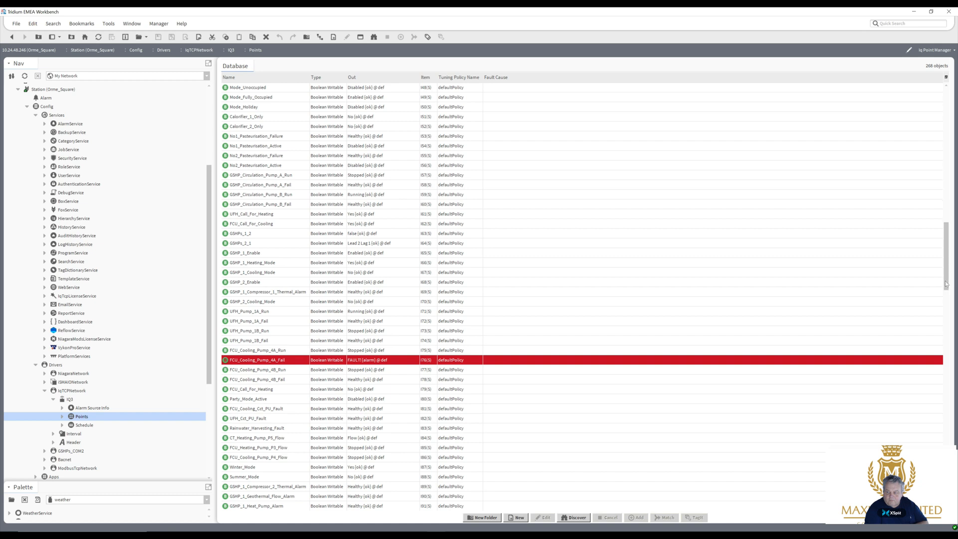
pyautogui.scroll(-3)
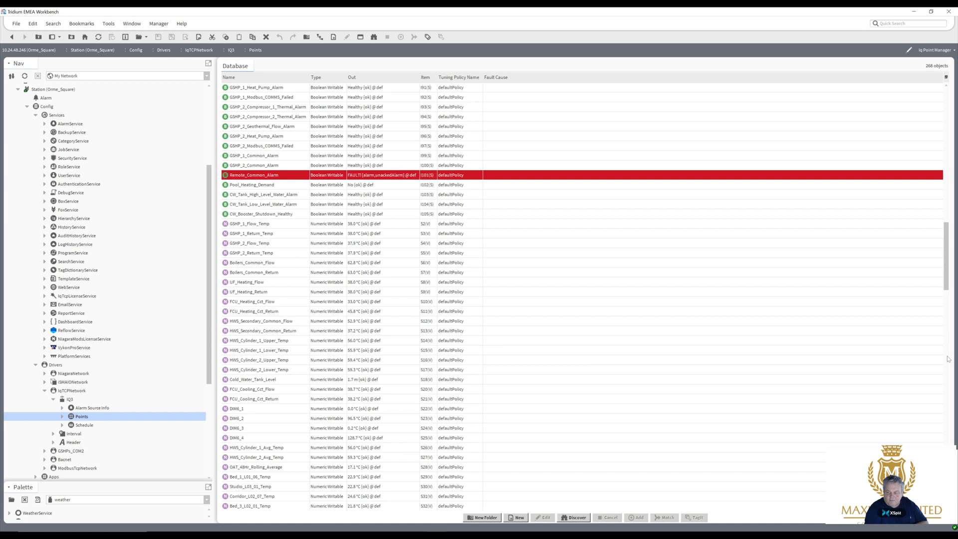
pyautogui.scroll(-3)
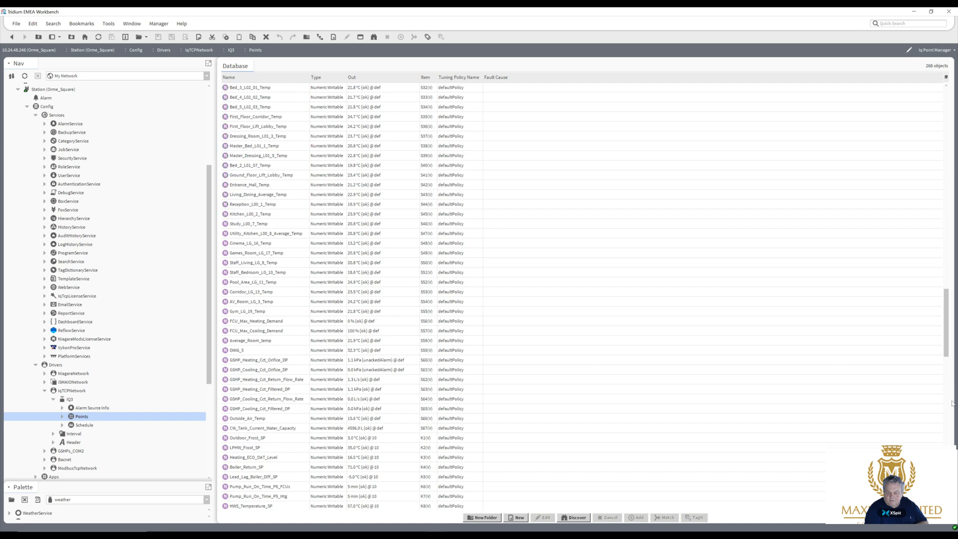
pyautogui.moveTo(944, 421)
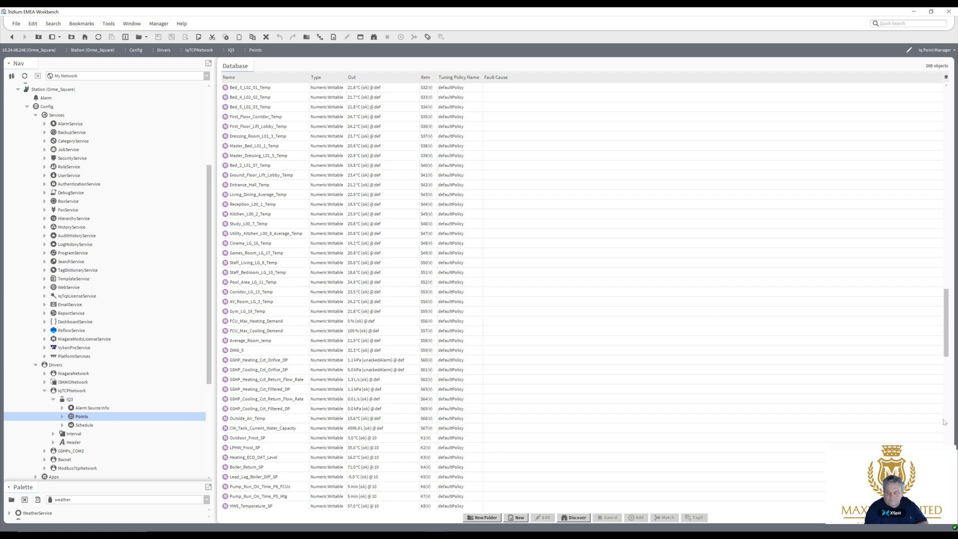
pyautogui.click(247, 418)
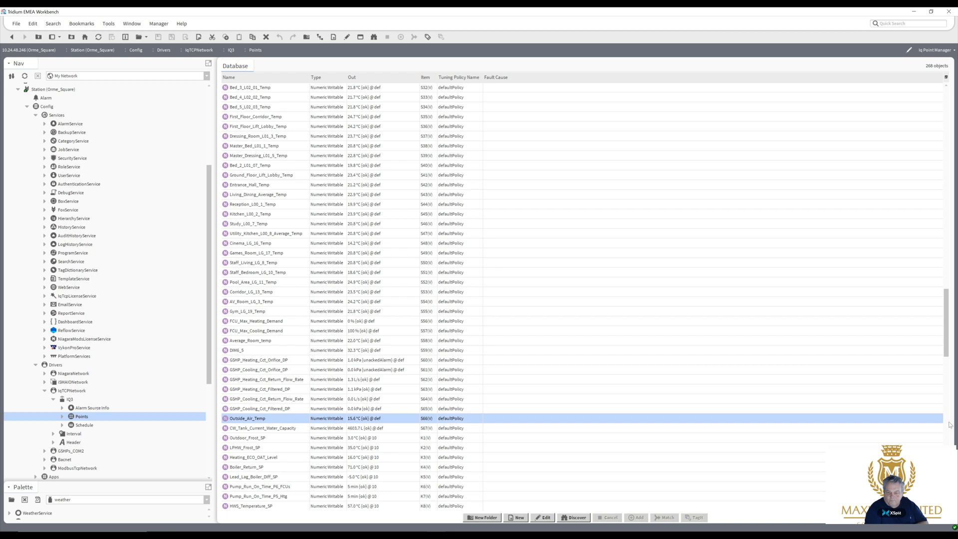
pyautogui.moveTo(948, 425)
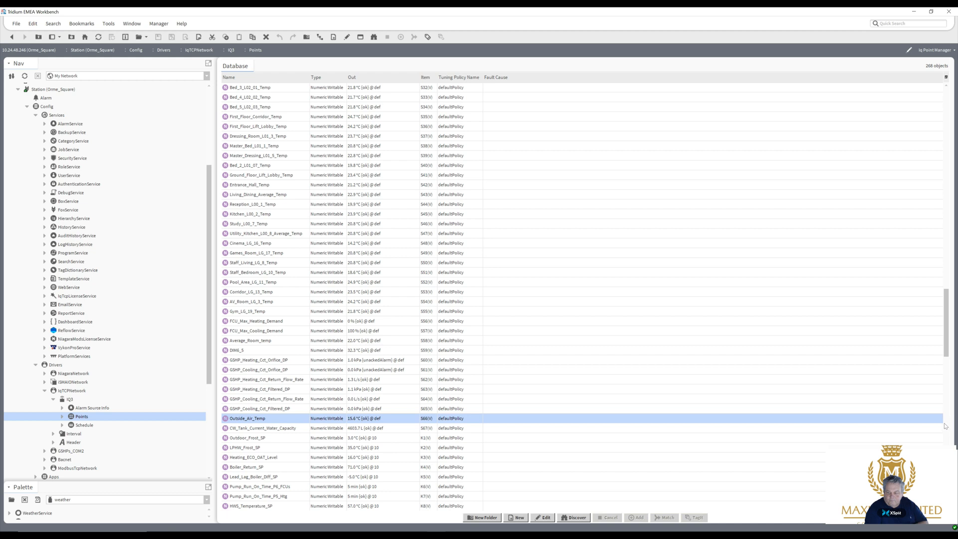
pyautogui.scroll(-3)
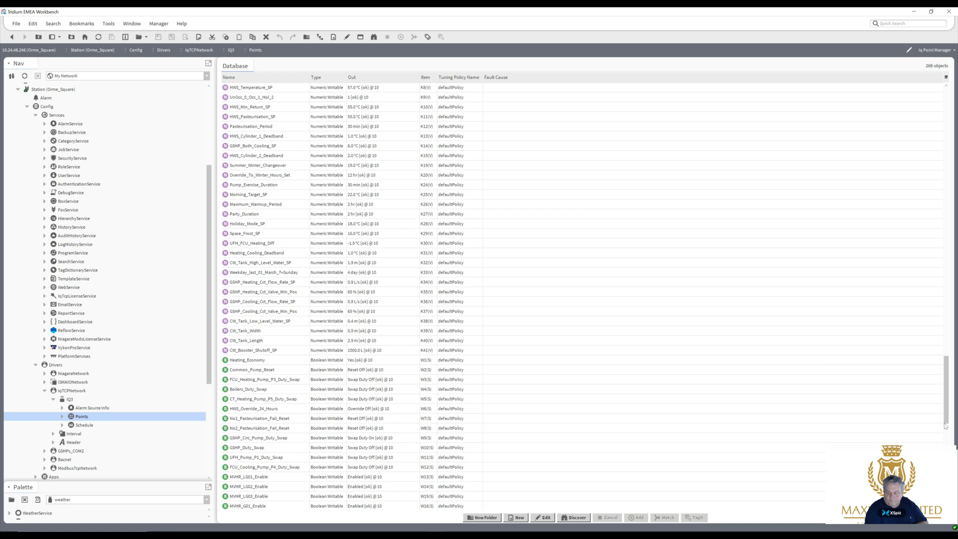
pyautogui.moveTo(326, 369)
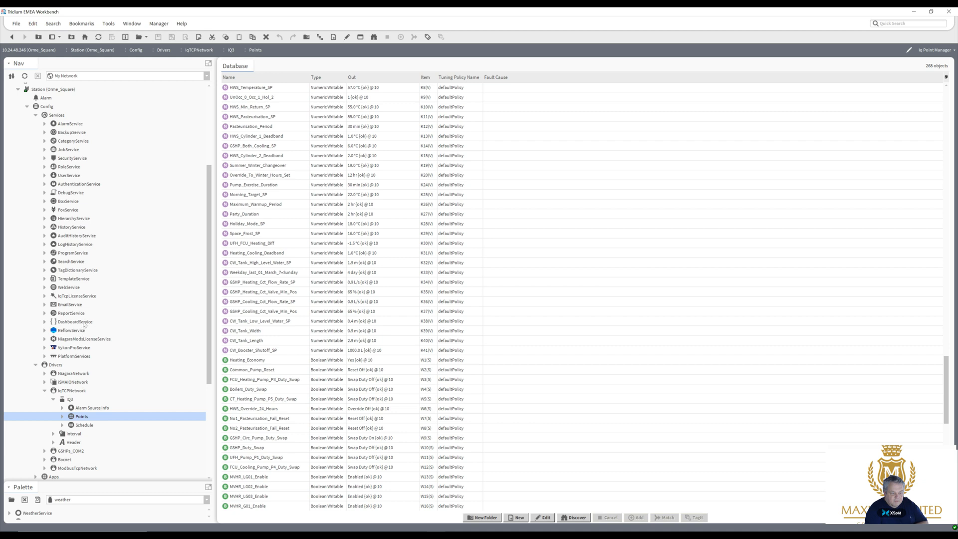
pyautogui.moveTo(72, 338)
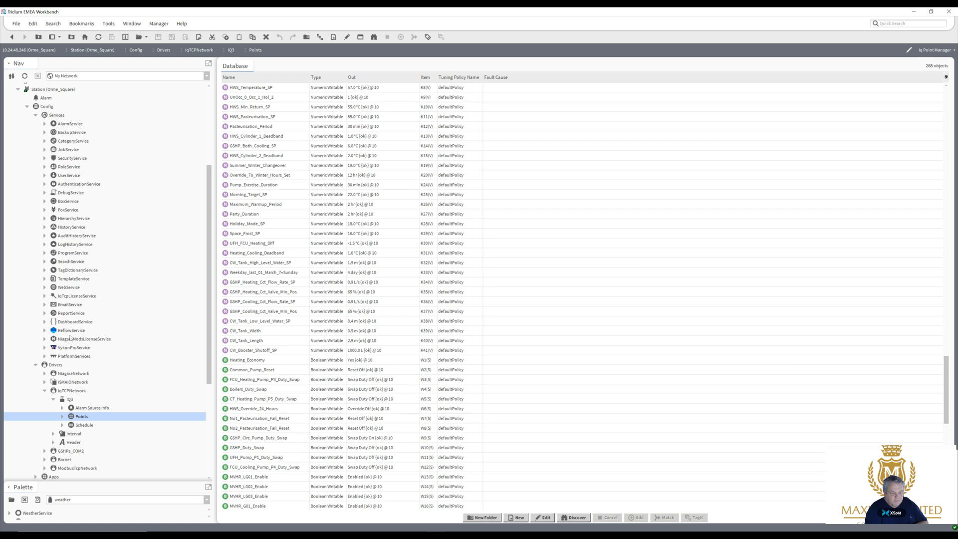
pyautogui.moveTo(70, 335)
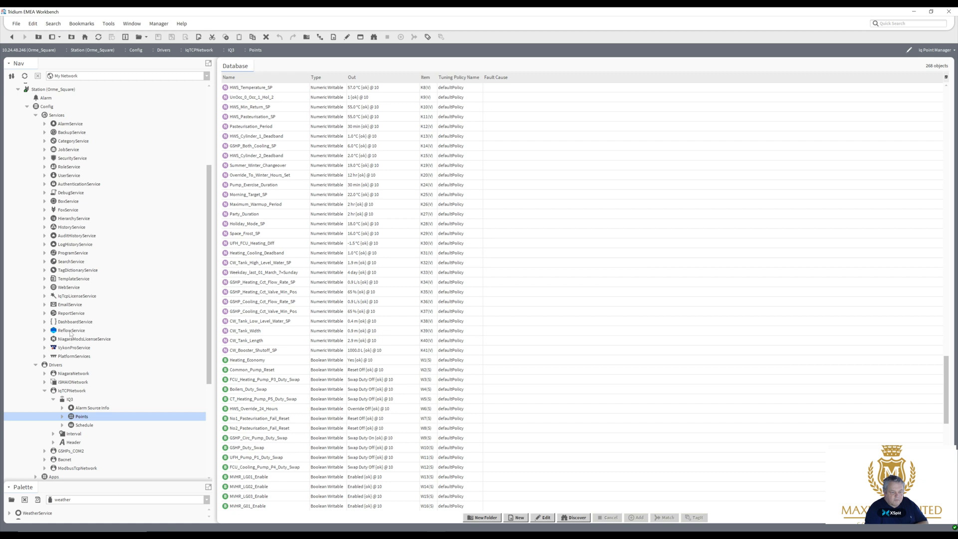
pyautogui.click(71, 330)
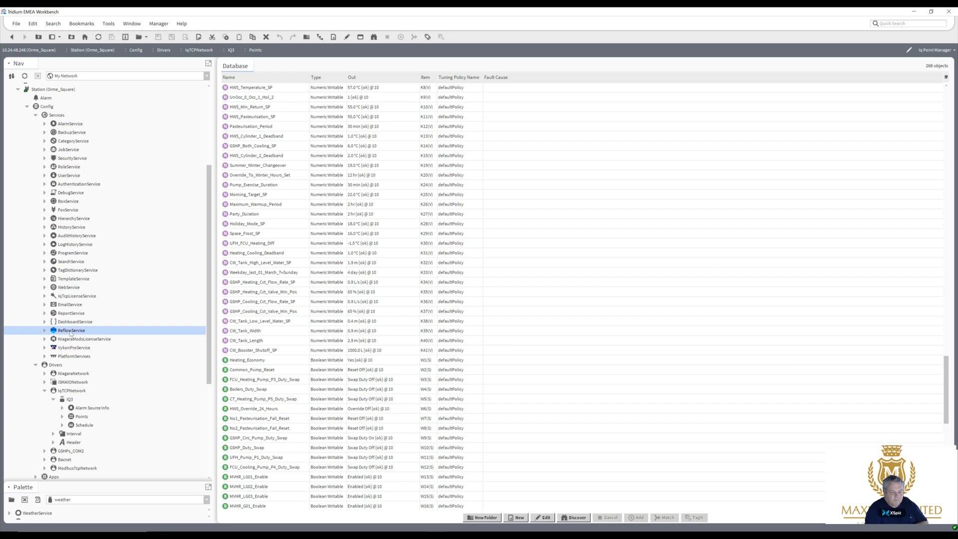
# Step: Switch the ReflowService to its Reflow Config view from the Nav tree context menu
pyautogui.rightClick(70, 330)
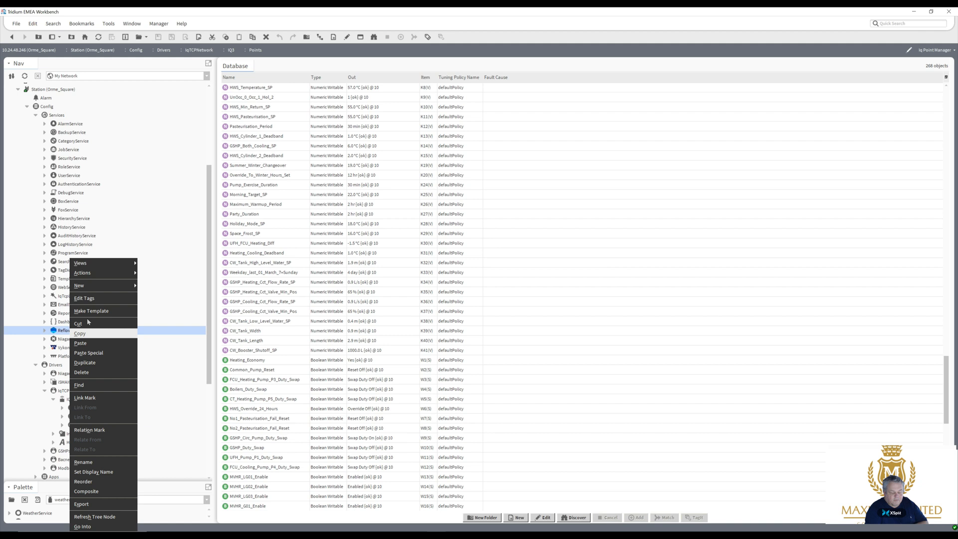
pyautogui.moveTo(114, 271)
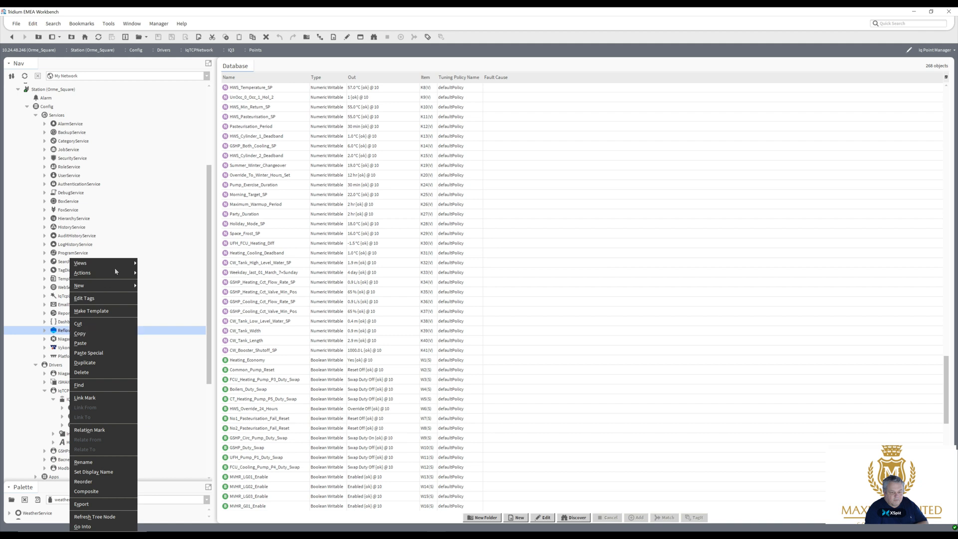
pyautogui.moveTo(80, 262)
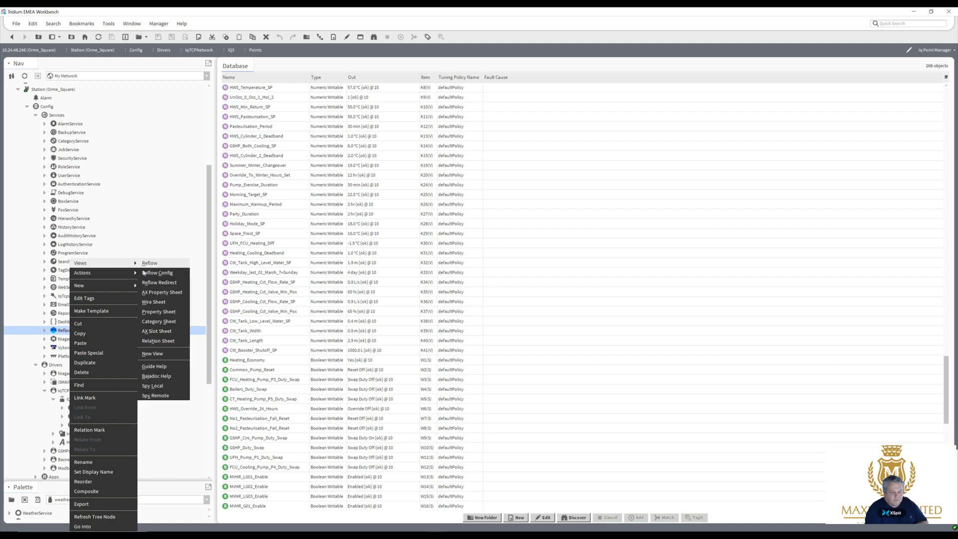
pyautogui.moveTo(156, 272)
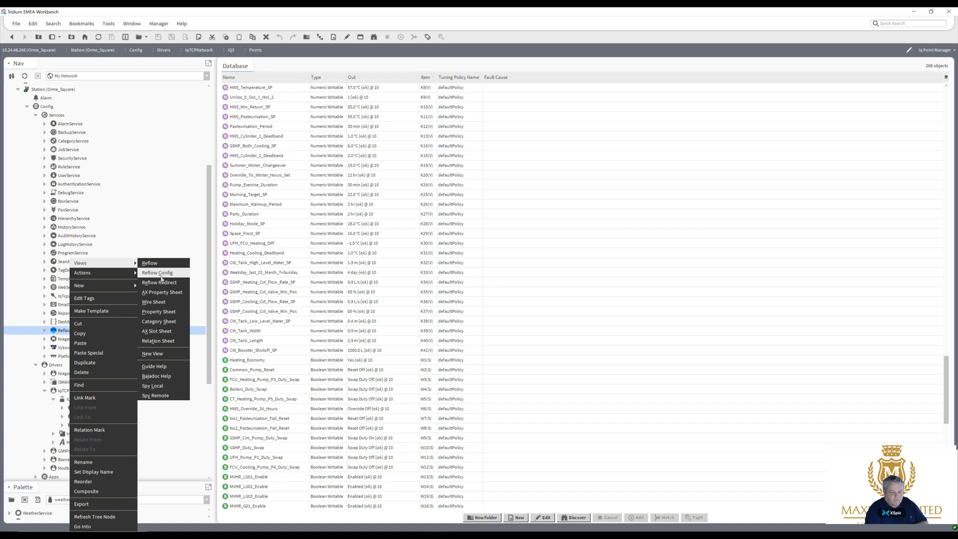
pyautogui.click(157, 272)
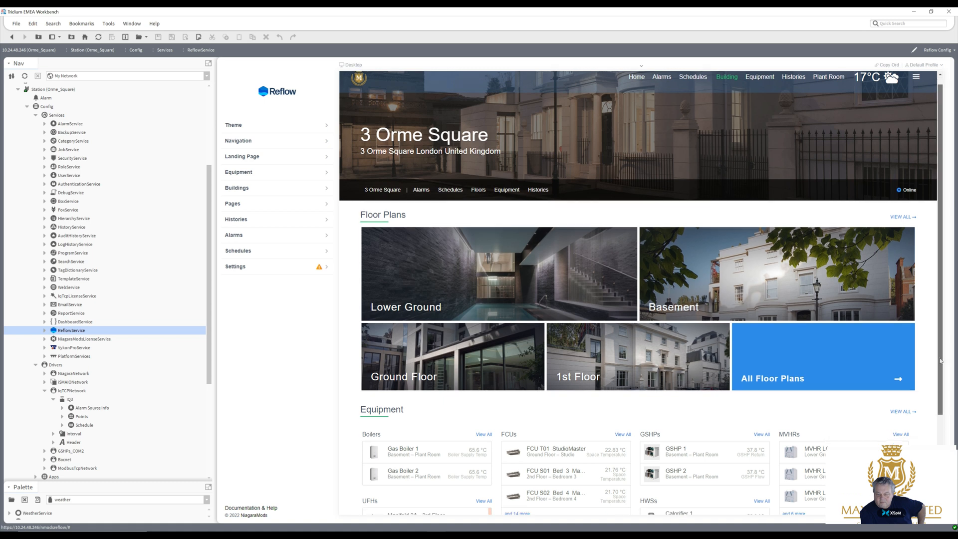
# Step: Go down to the Equipment section and select the FCU T01 StudioMaster unit
pyautogui.scroll(-3)
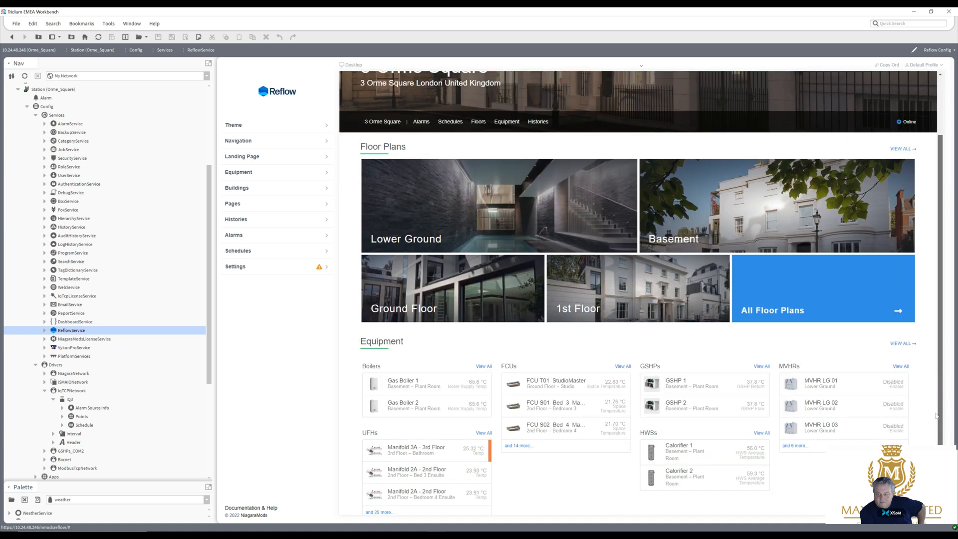
pyautogui.scroll(-3)
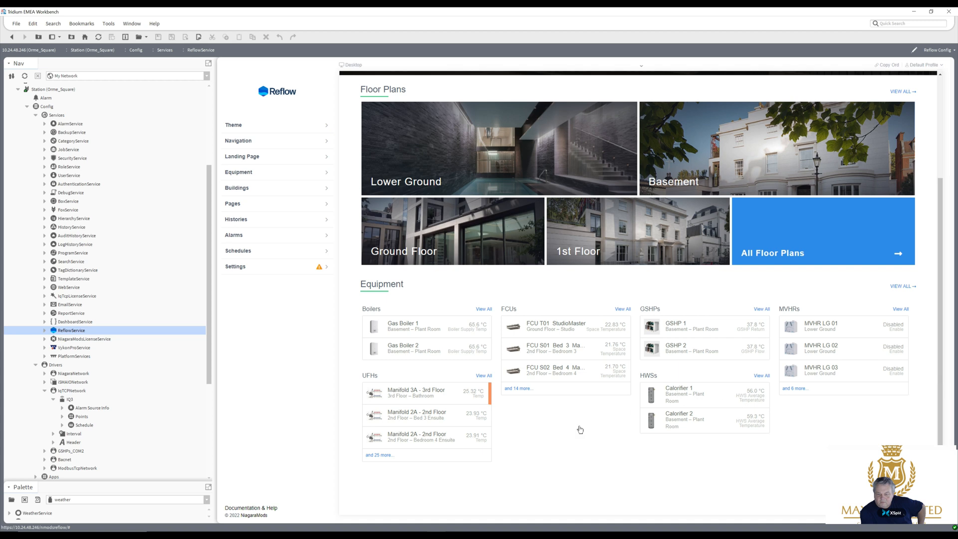
pyautogui.moveTo(678, 394)
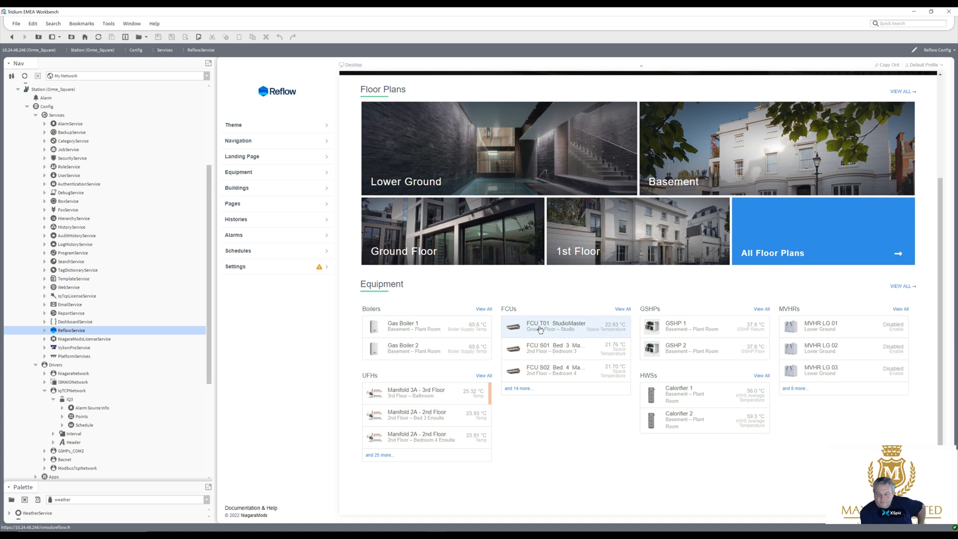
pyautogui.click(554, 326)
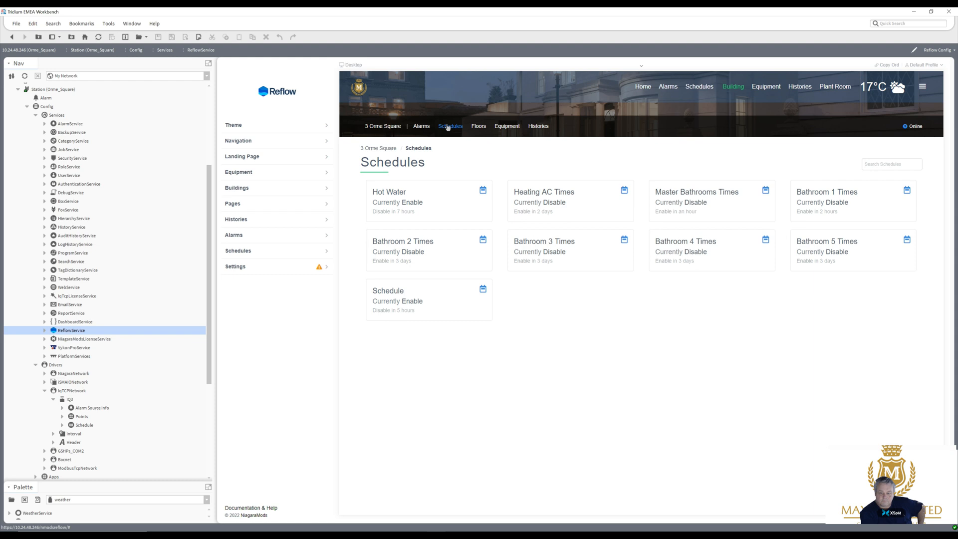
pyautogui.moveTo(421, 128)
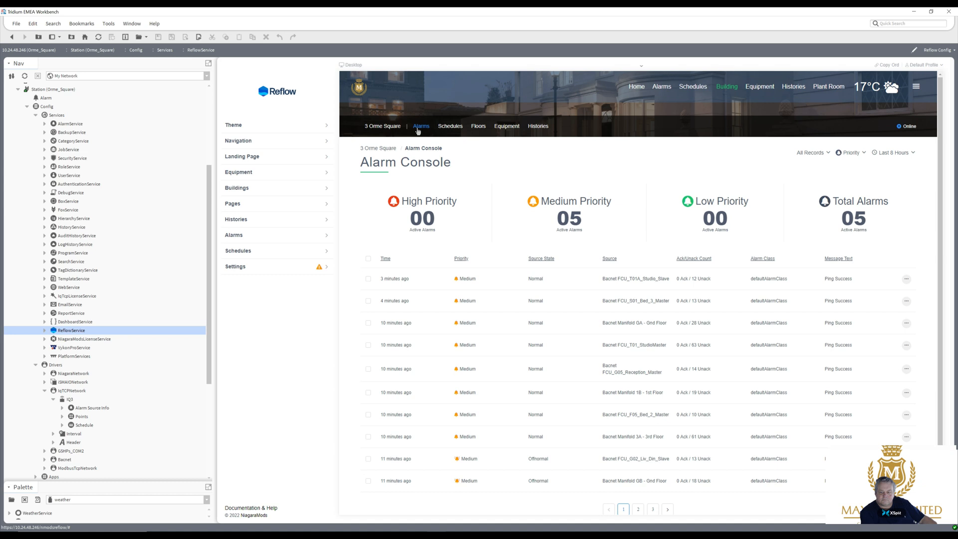
pyautogui.moveTo(404, 115)
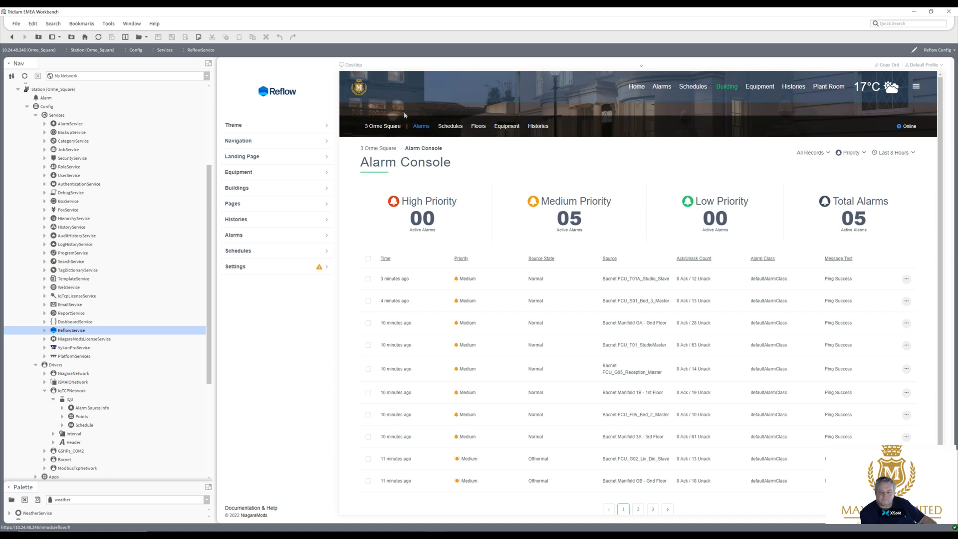
pyautogui.moveTo(374, 120)
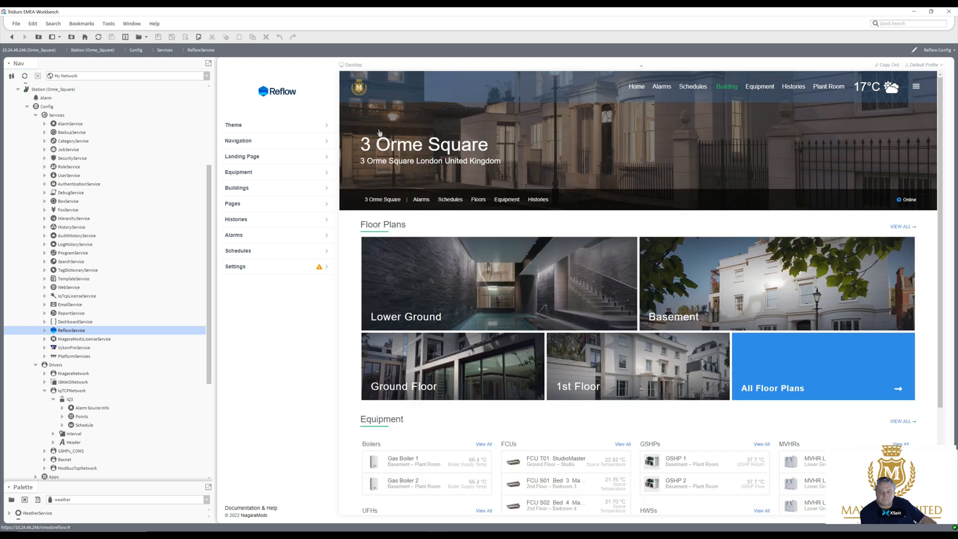
pyautogui.moveTo(524, 126)
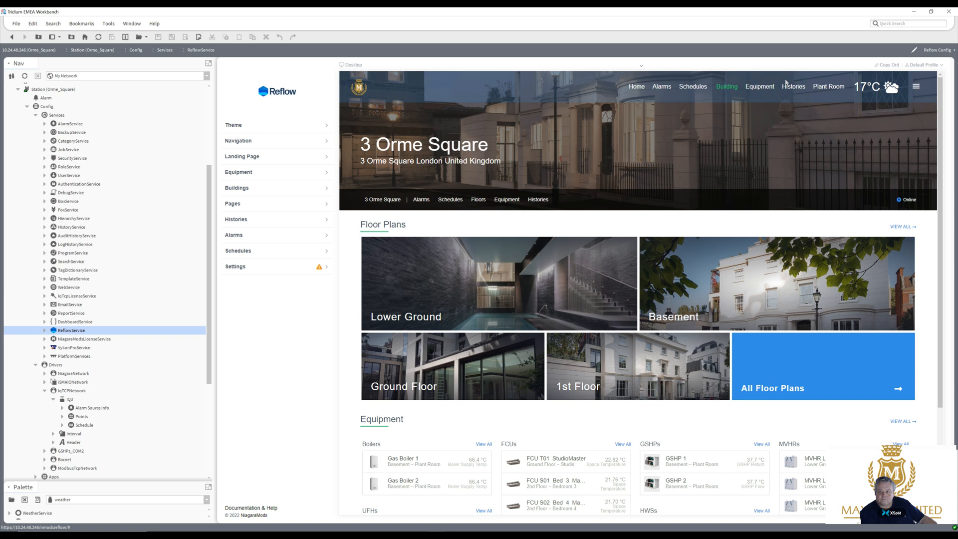
pyautogui.moveTo(829, 84)
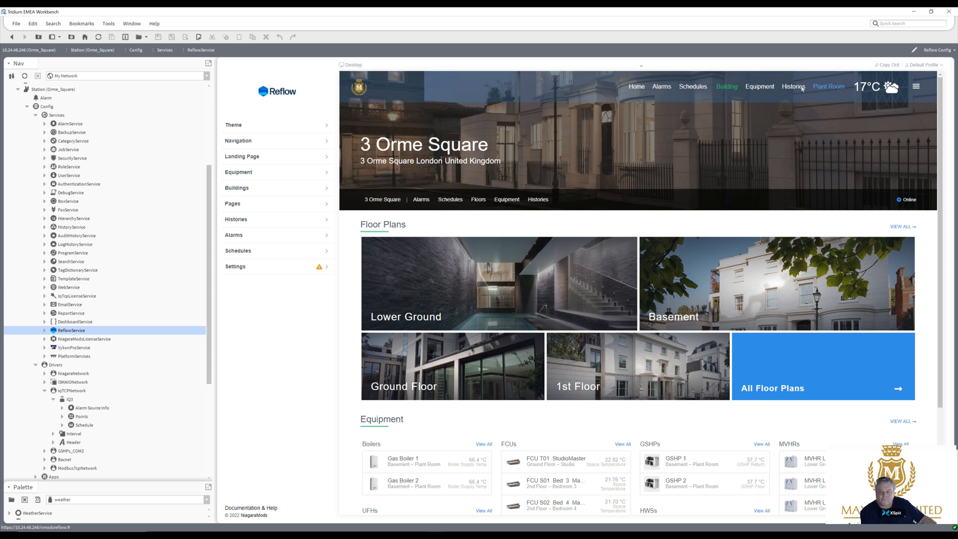
pyautogui.moveTo(793, 89)
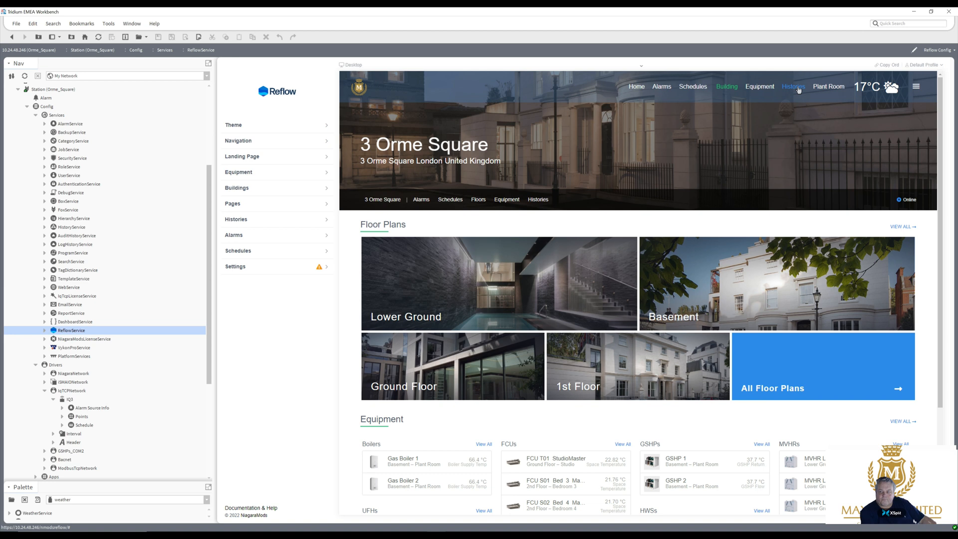
# Step: Navigate to the building's Histories page from the top navigation
pyautogui.click(793, 86)
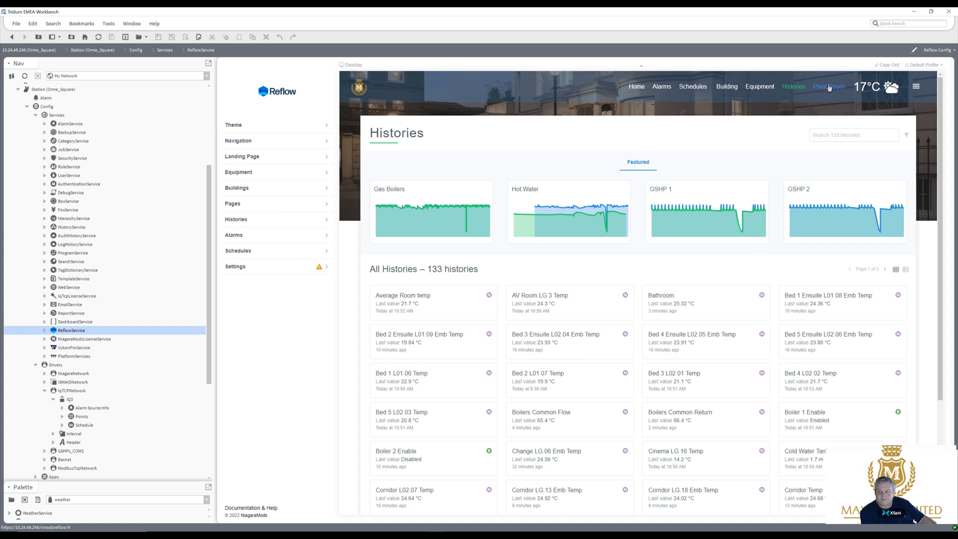
# Step: Navigate to the Plant Room page from the top navigation
pyautogui.click(828, 86)
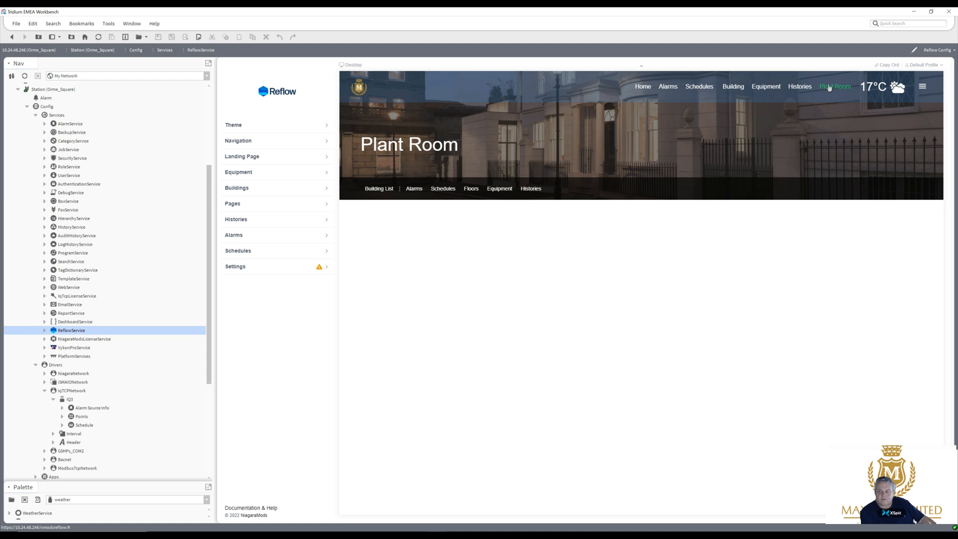
# Step: Reload the Plant Room page so its contents appear
pyautogui.click(834, 86)
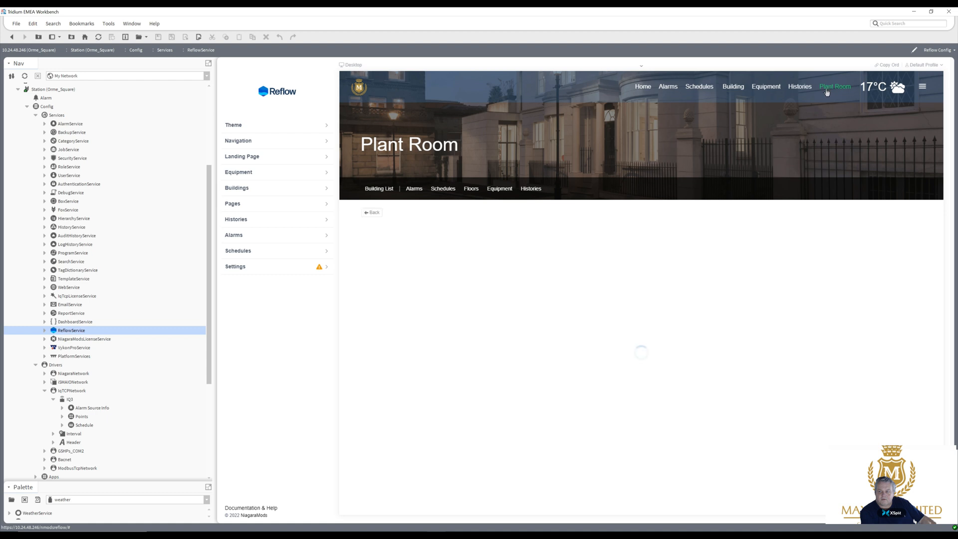